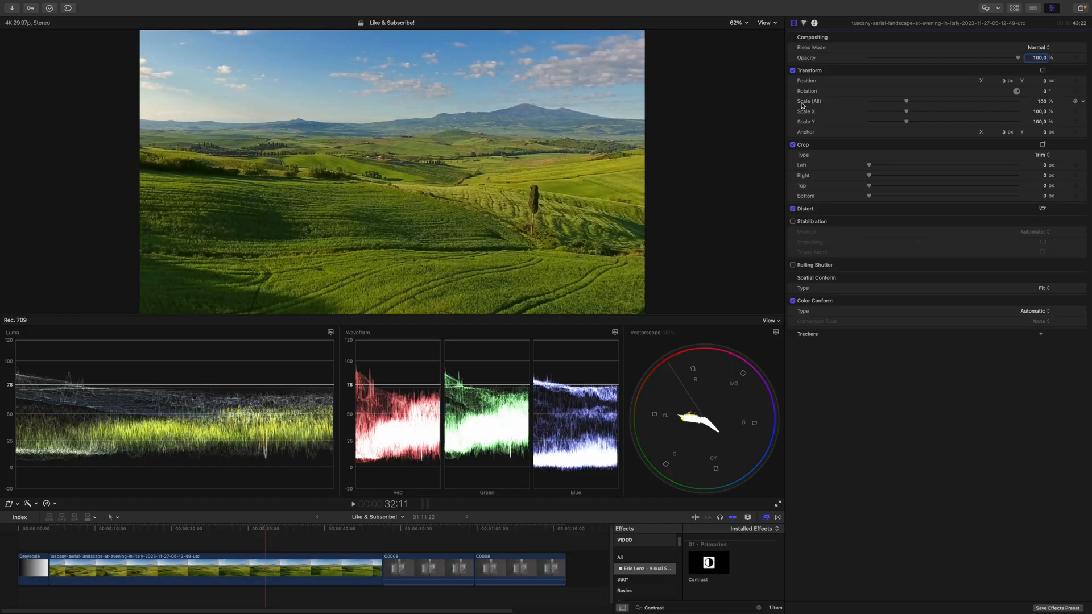
mouse_move(817, 62)
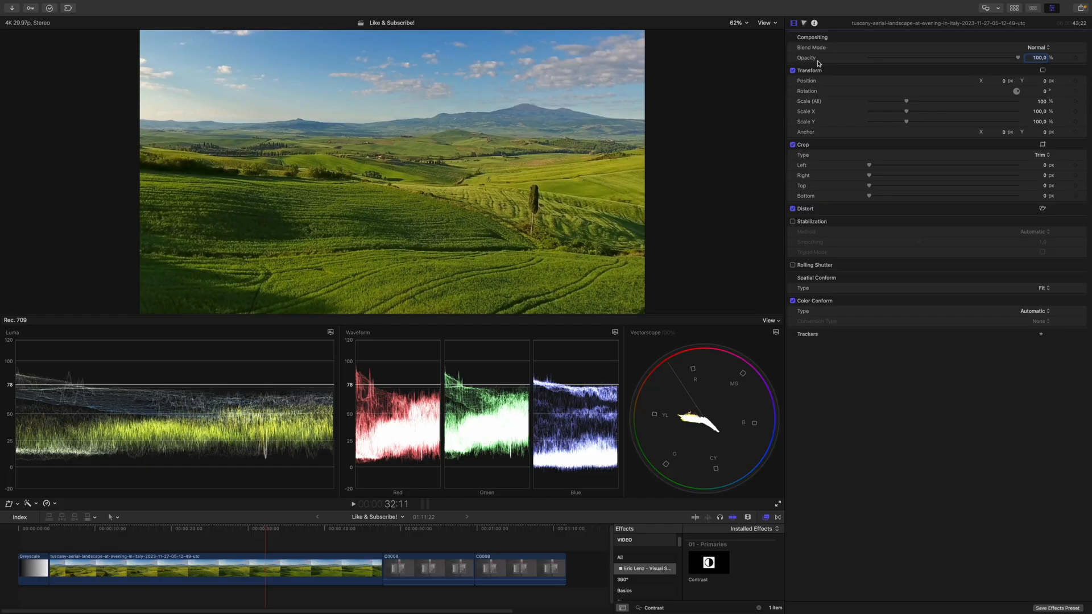
Open the Add Correction menu on the Tuscany clip and dismiss it without adding anything
left_click(803, 37)
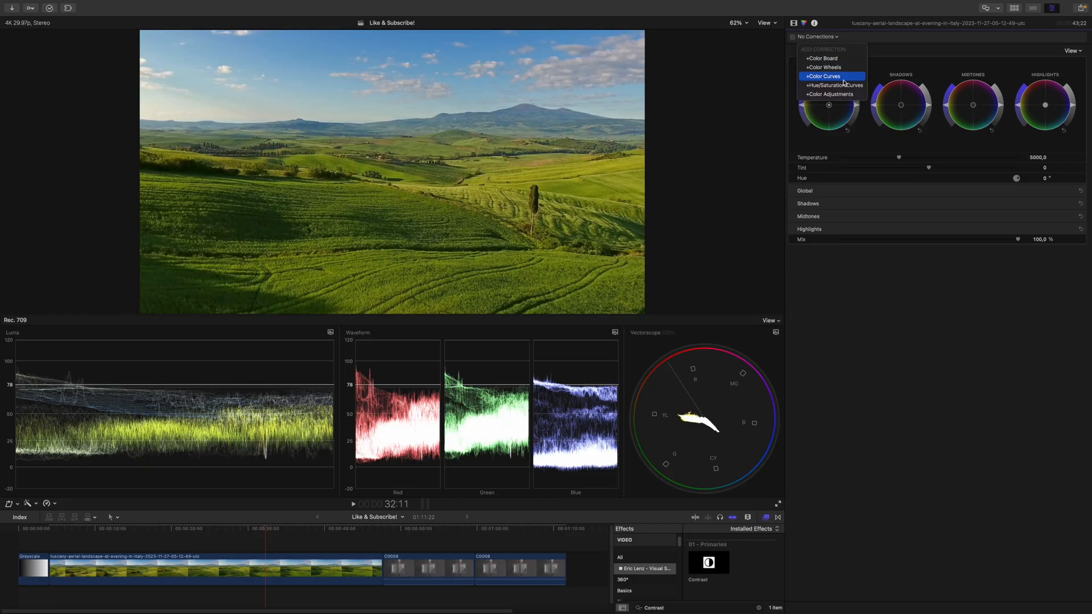
left_click(831, 94)
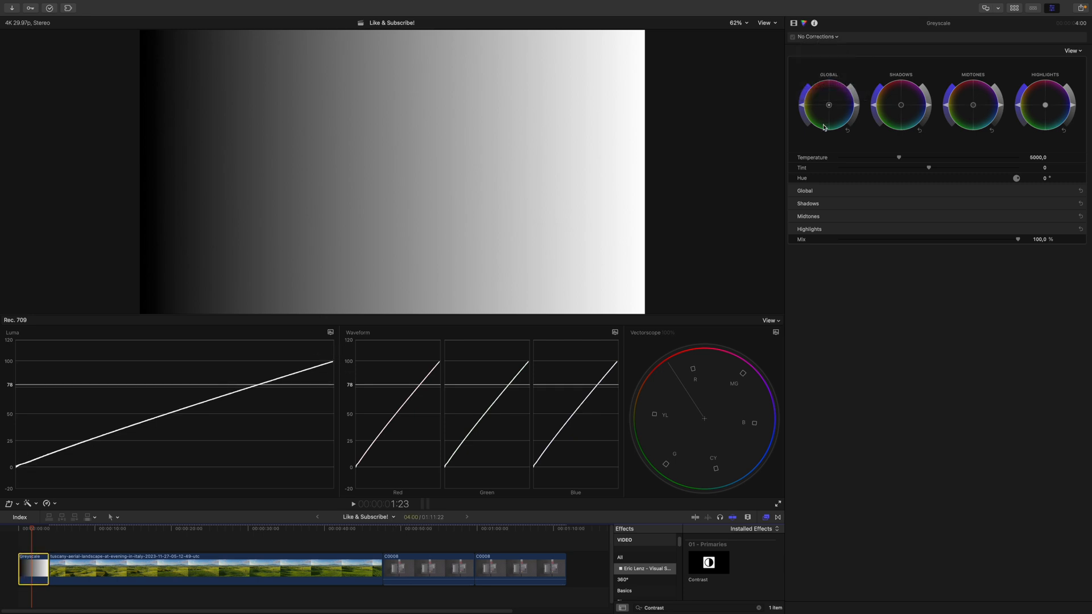
Bring up the greyscale gradient clip with its Color Wheels controls
left_click(816, 36)
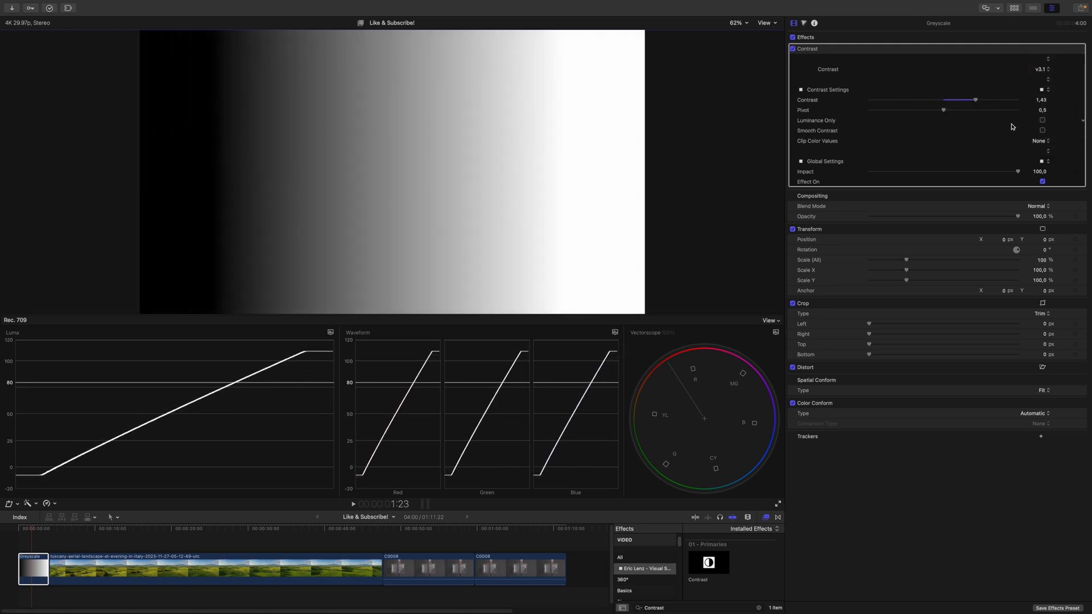
mouse_move(805, 124)
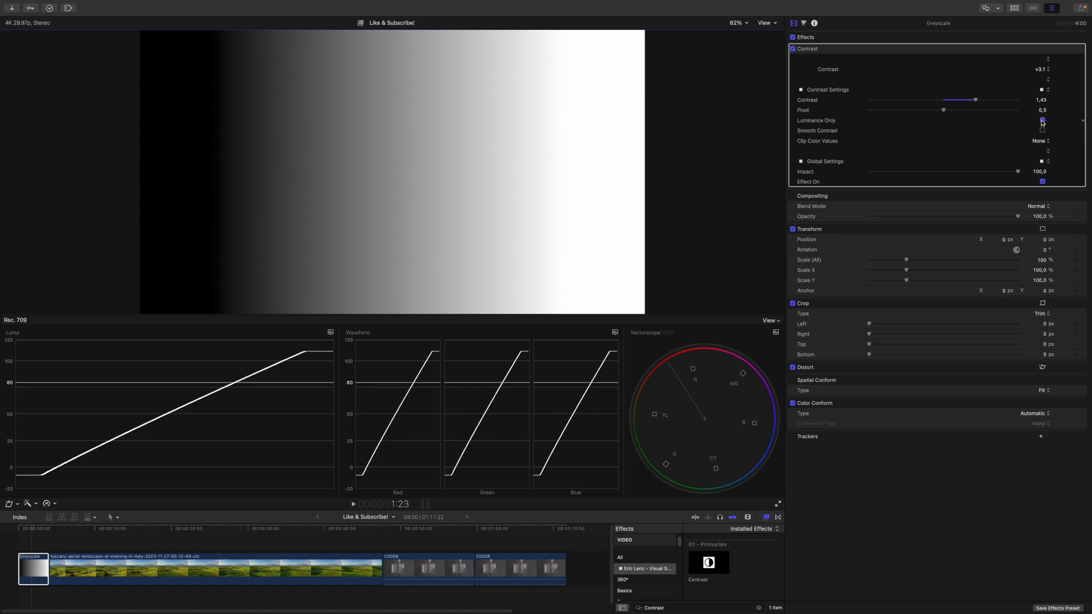
Try Luminance Only on the gradient, then enable Smooth Contrast
left_click(1042, 120)
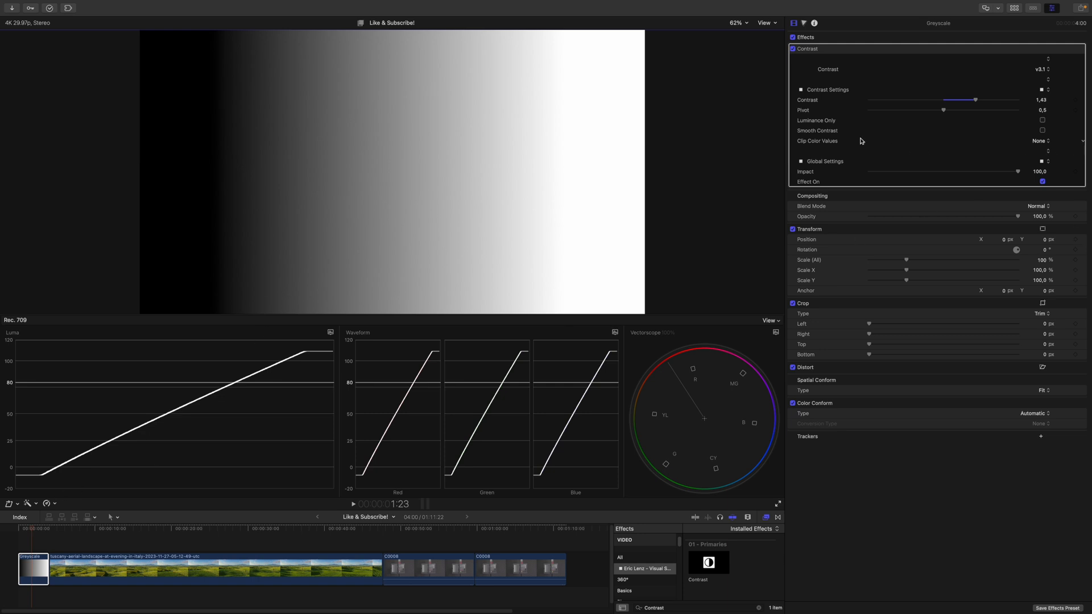
mouse_move(1045, 135)
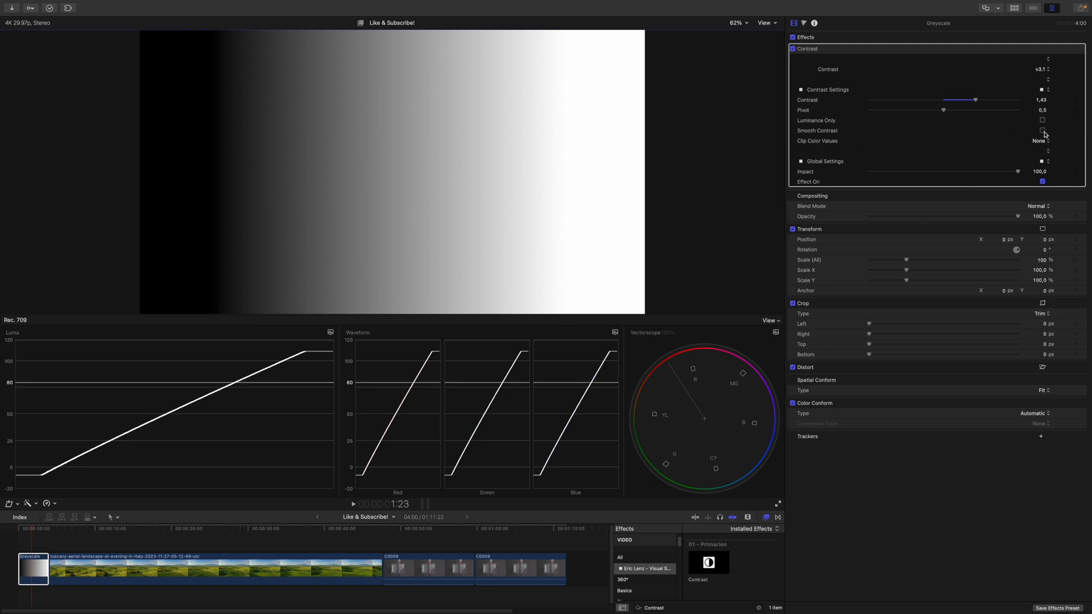
left_click(1042, 130)
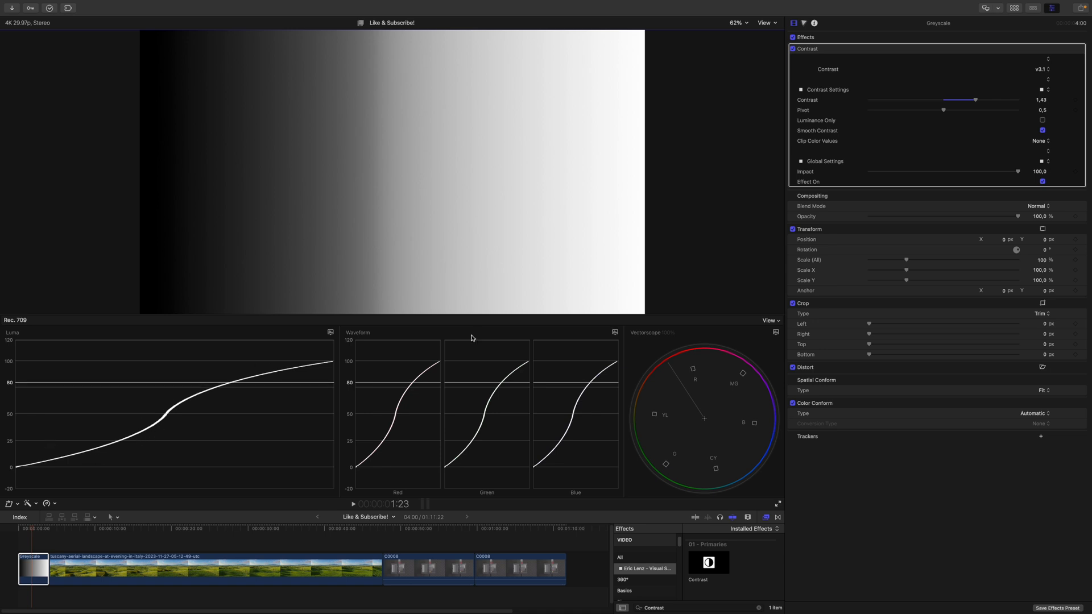
mouse_move(684, 263)
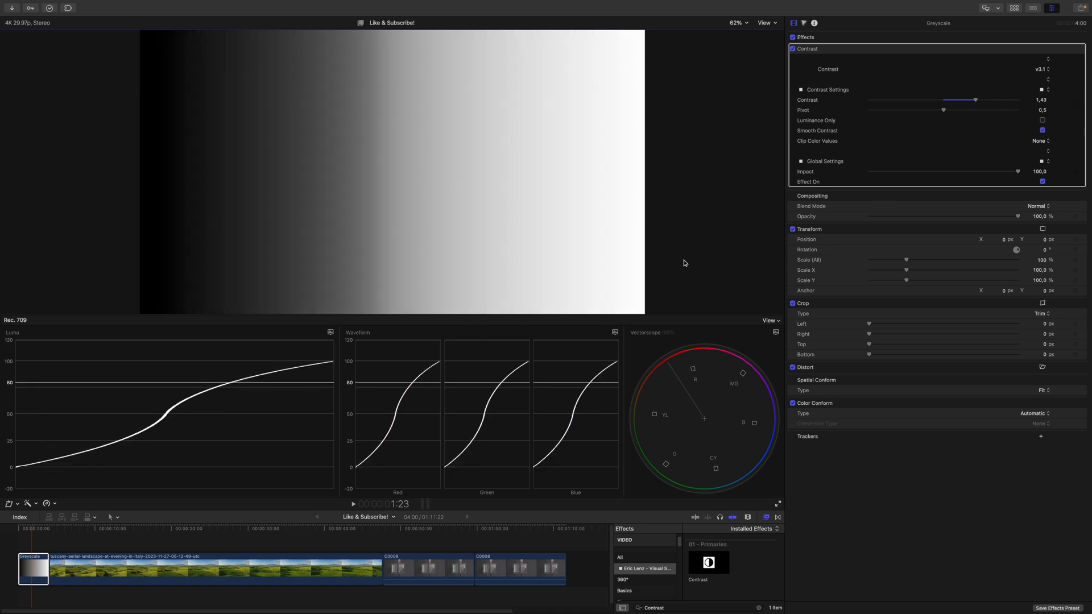
mouse_move(984, 108)
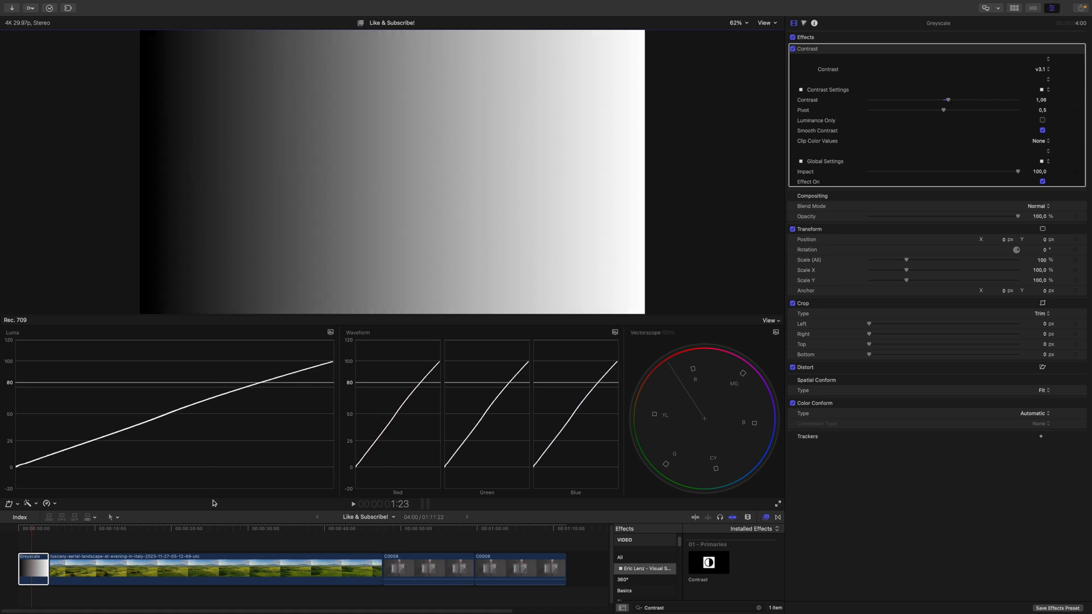
Select the Tuscany landscape clip in the timeline for the 1.19 Contrast effect
left_click(202, 569)
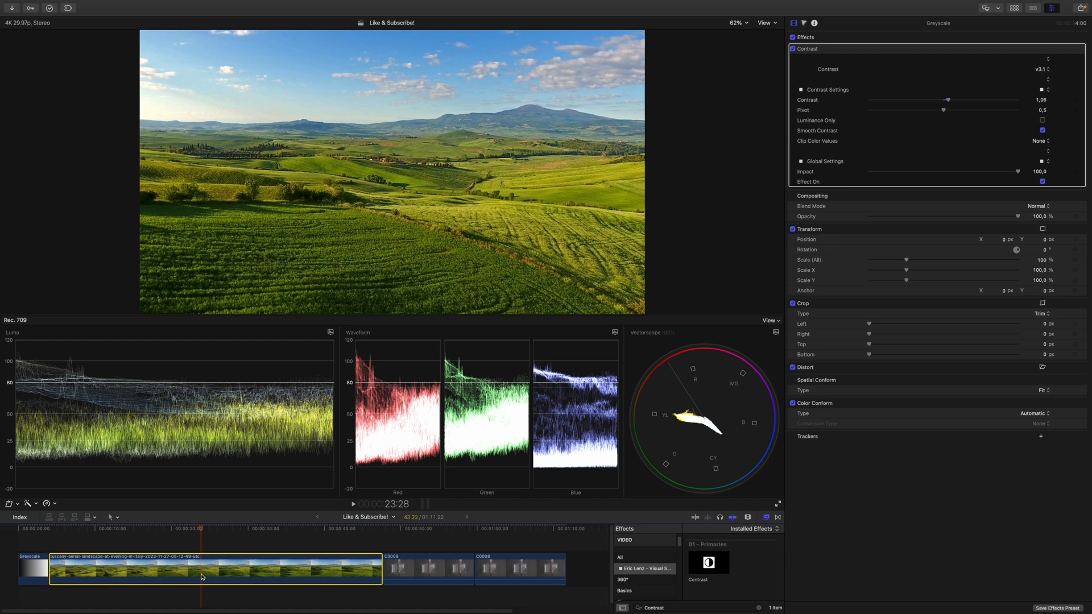
left_click(208, 568)
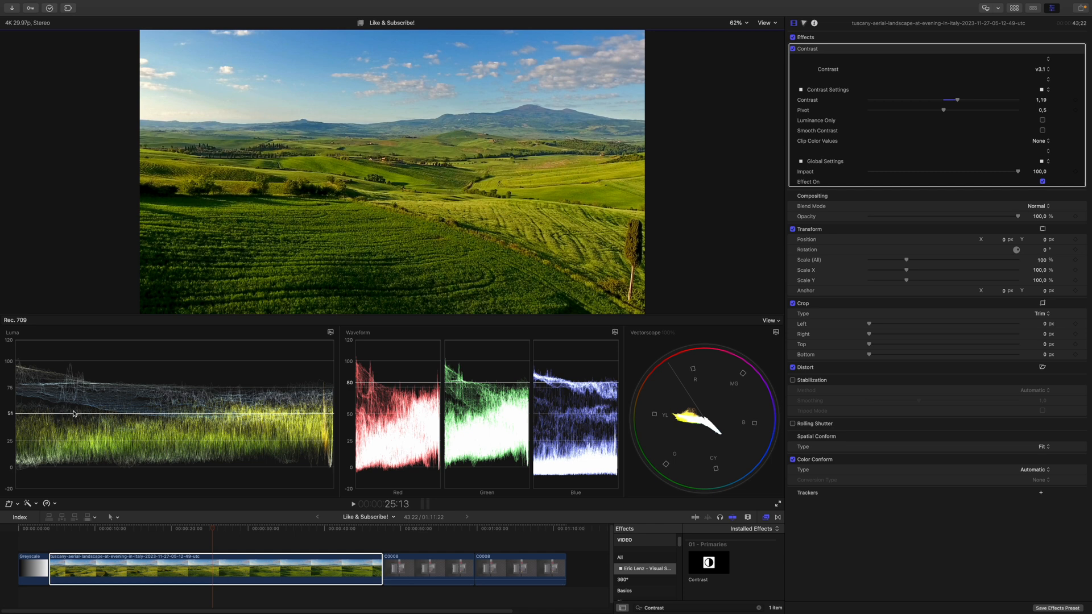
mouse_move(709, 112)
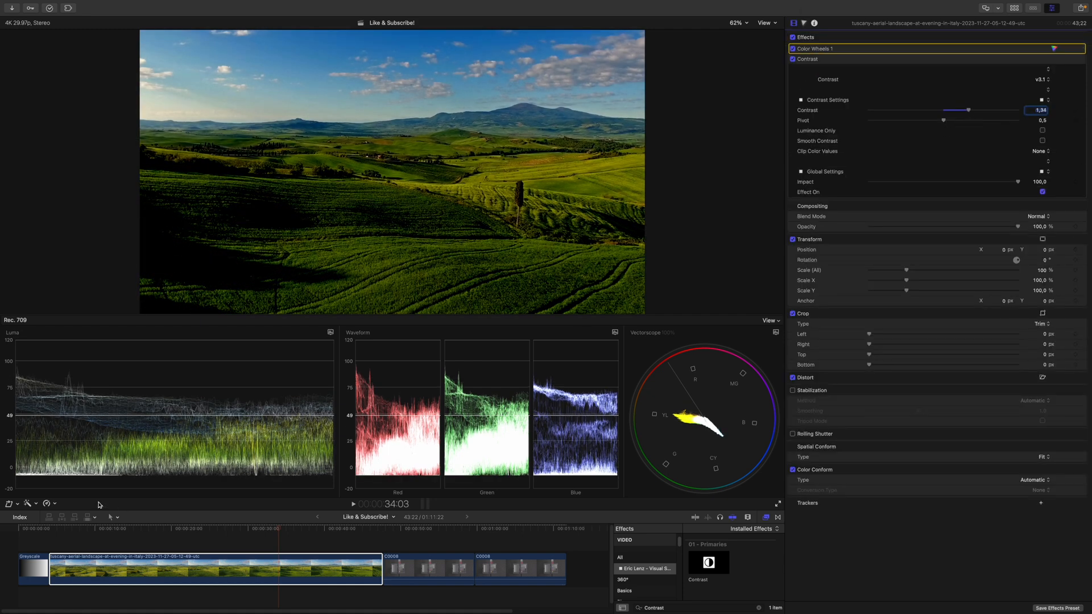
mouse_move(235, 373)
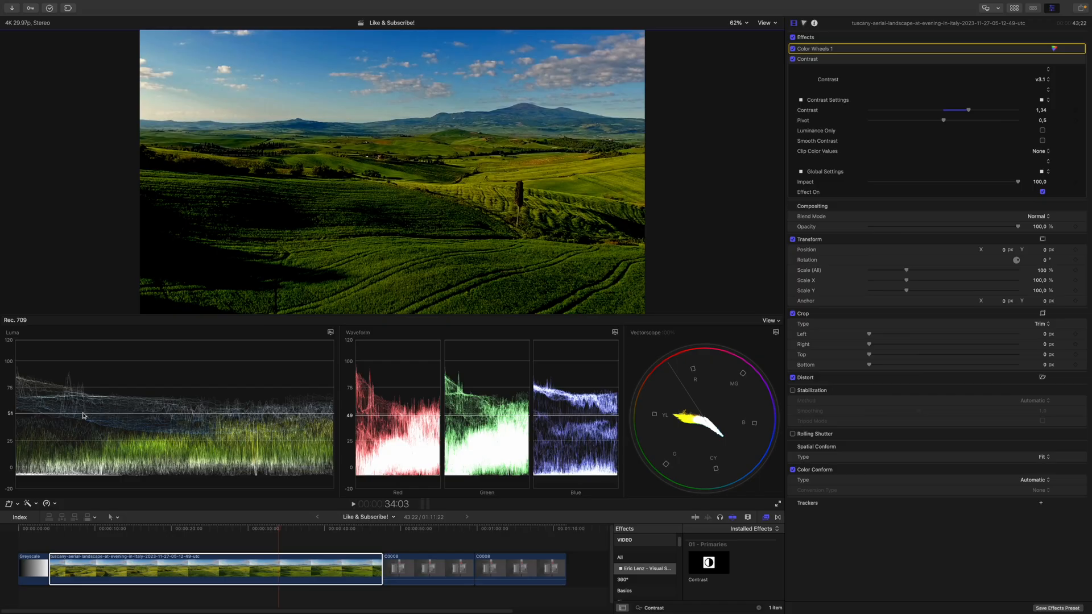
mouse_move(909, 119)
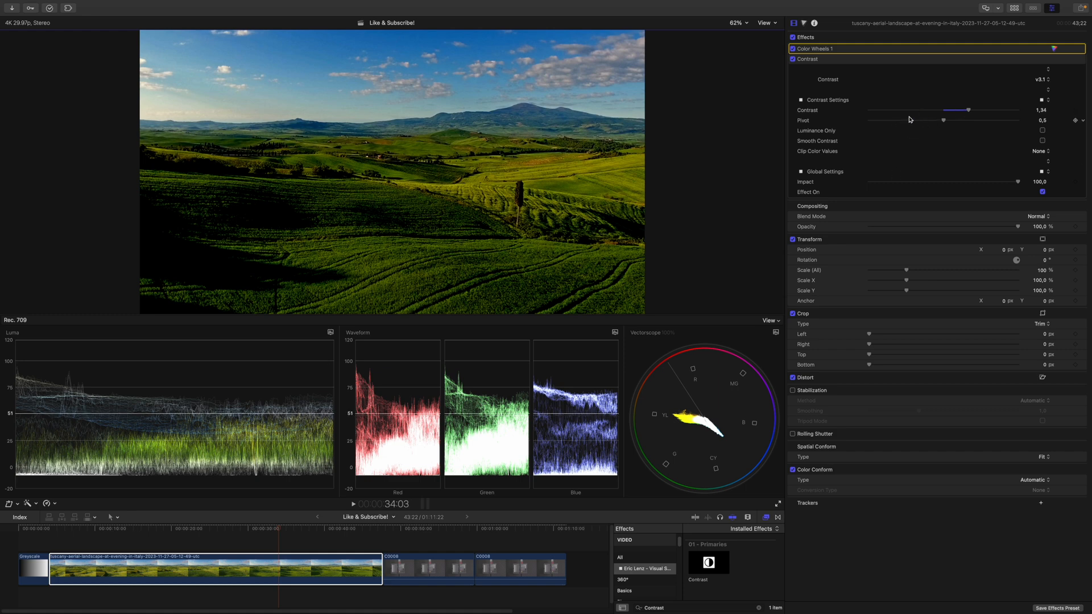
mouse_move(137, 475)
type("1,7")
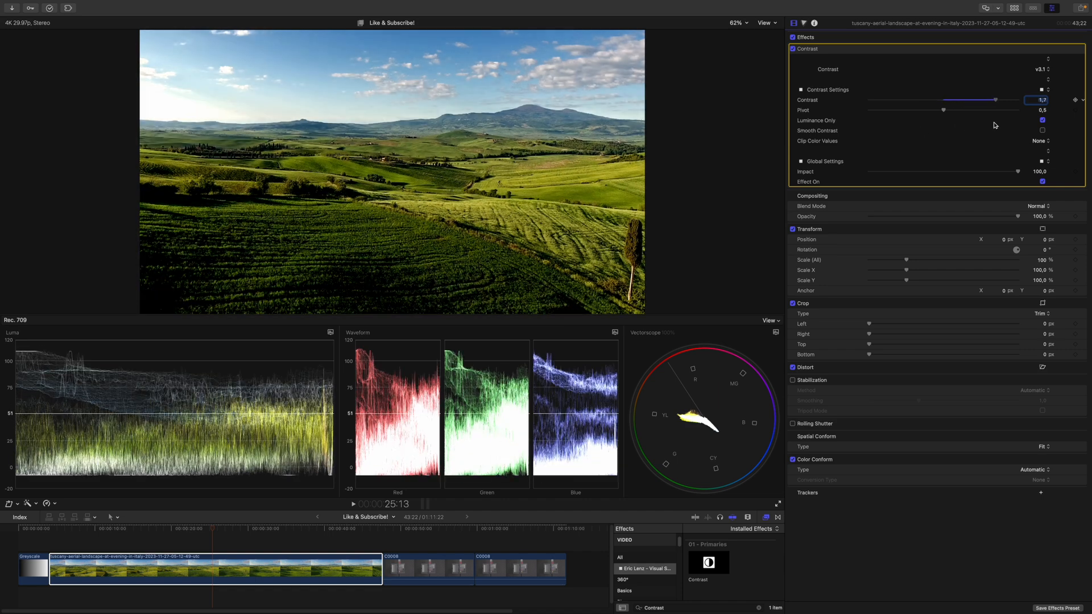
Toggle Luminance Only in the Tuscany clip's Contrast effect
left_click(1042, 120)
type("1")
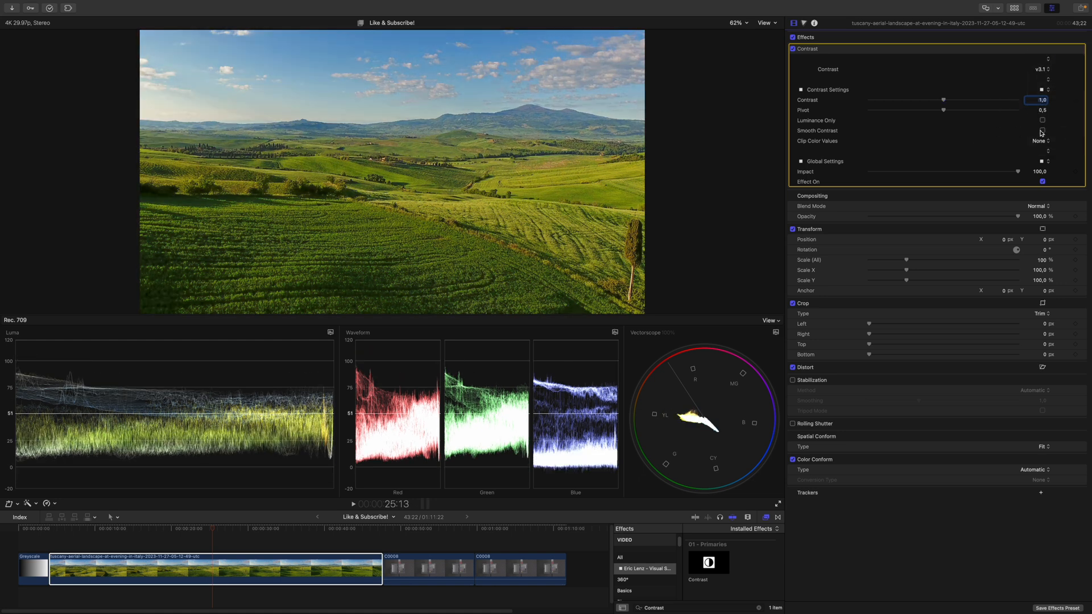
Enable Smooth Contrast on the Tuscany clip and raise contrast to about 1.28
left_click(1043, 130)
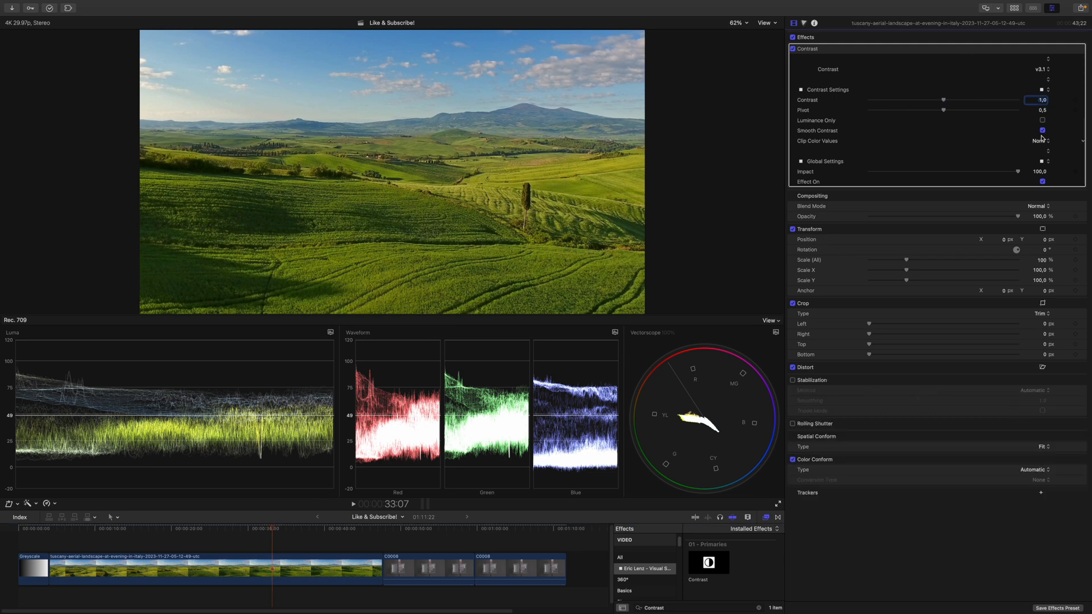
left_click_drag(942, 99, 946, 99)
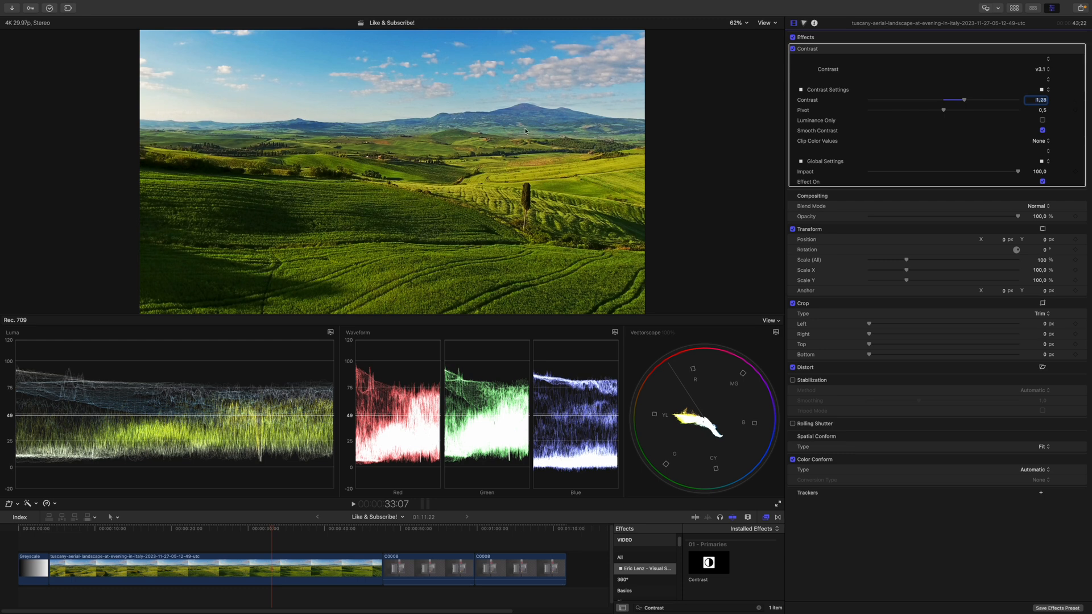
mouse_move(360, 124)
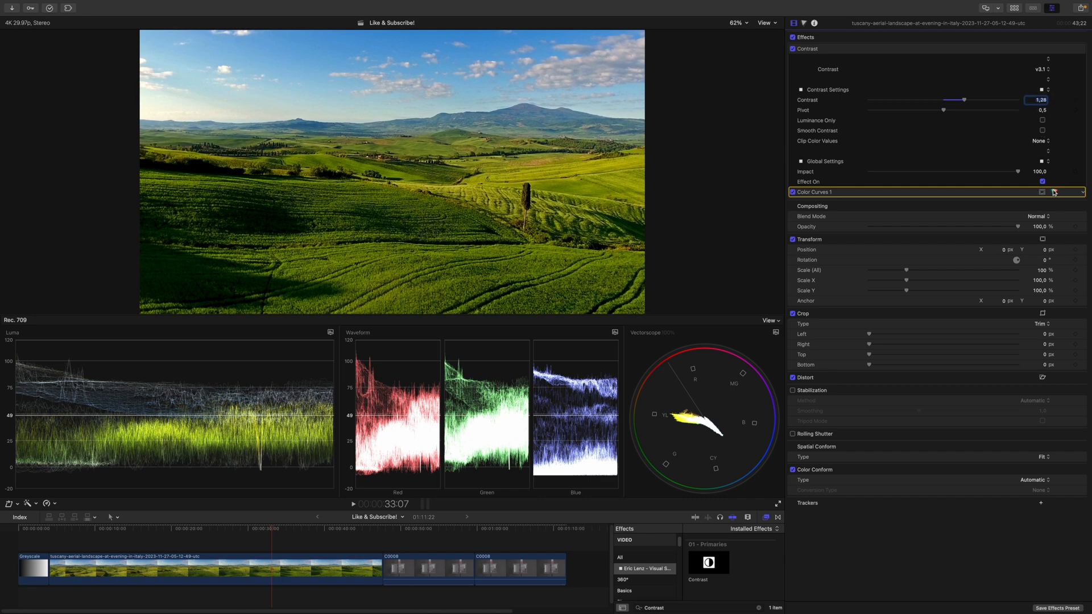
Open the new Color Curves correction on the Tuscany clip for editing
left_click(813, 192)
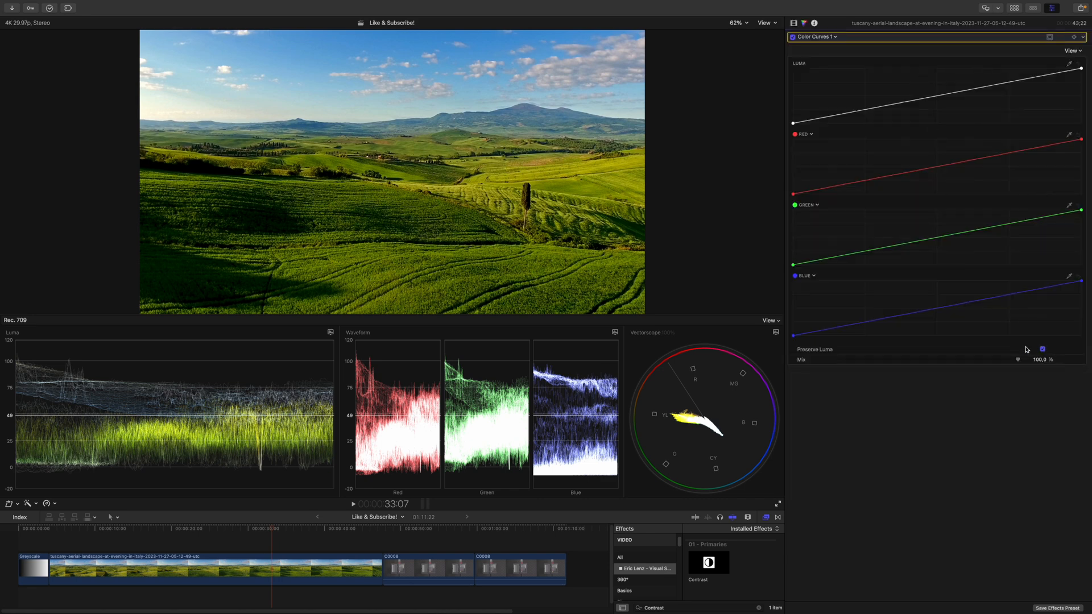
mouse_move(1048, 331)
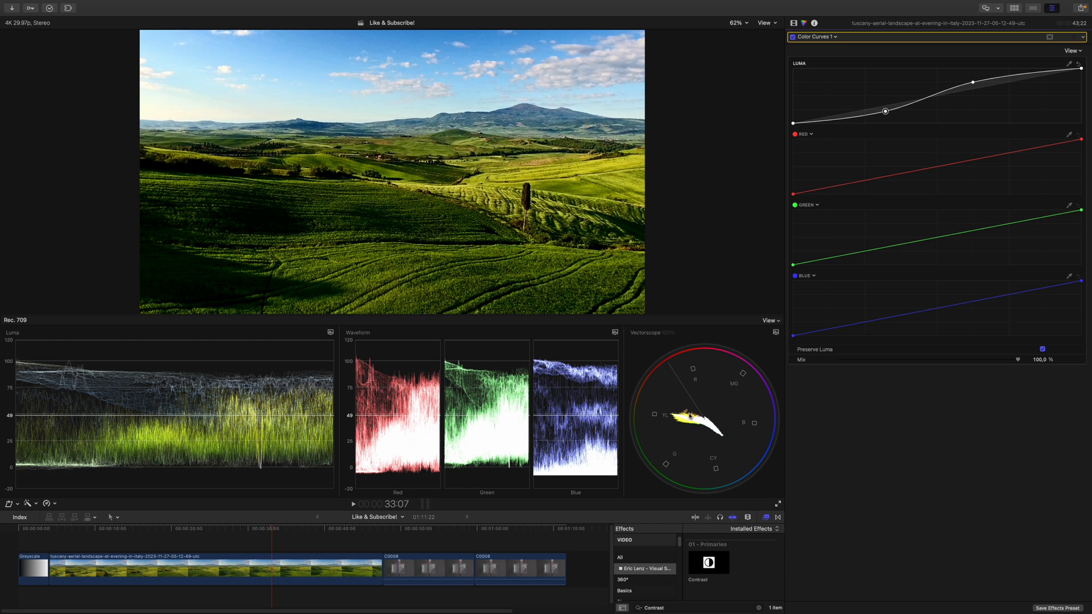
mouse_move(983, 129)
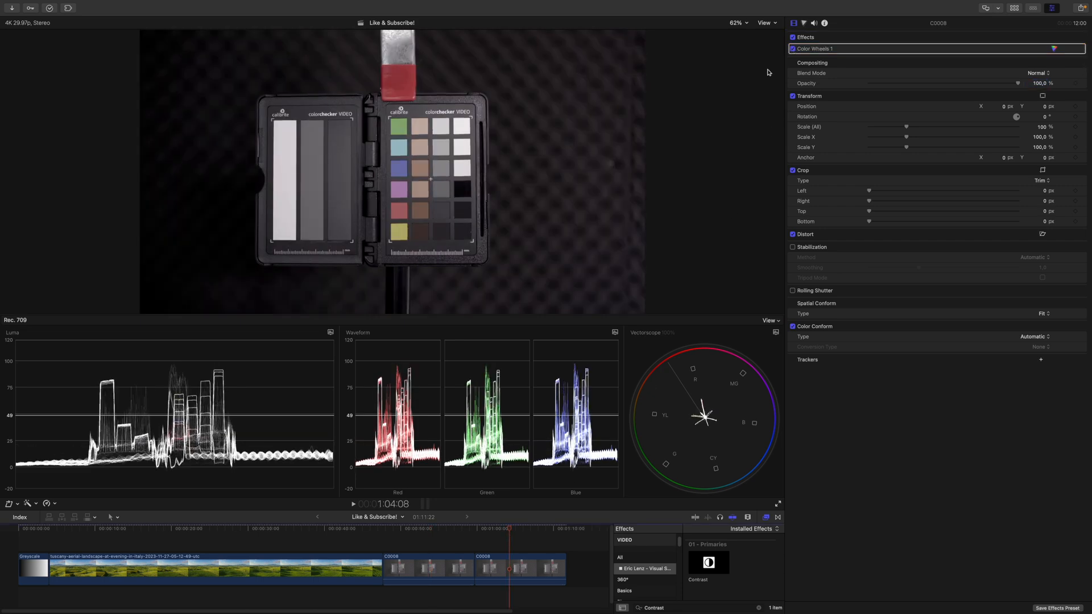
Apply Color Curves 1 to the colour-checker clip C0008
left_click(448, 543)
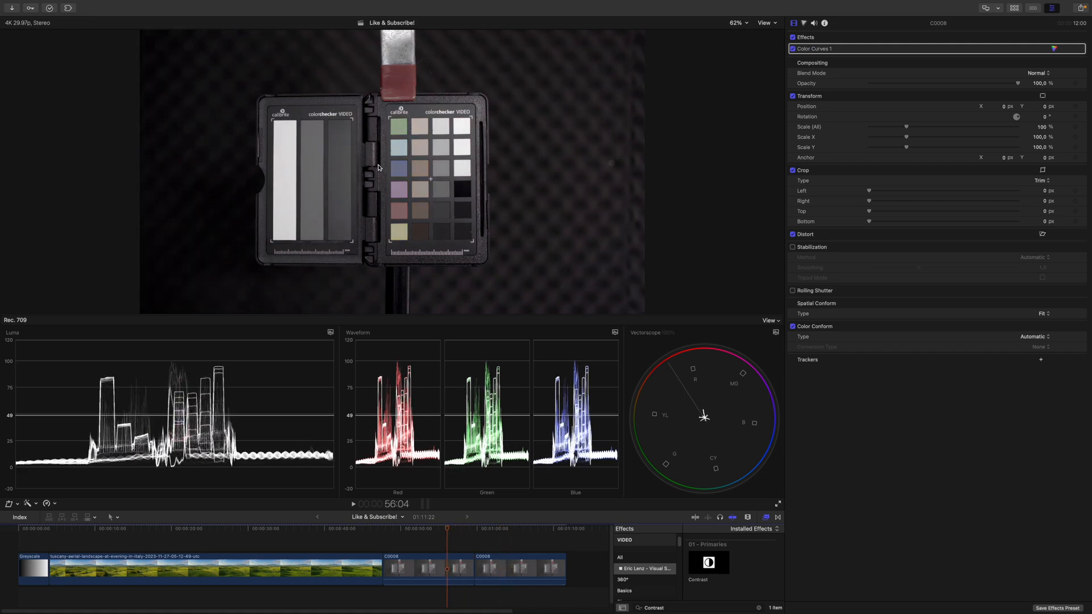
mouse_move(349, 168)
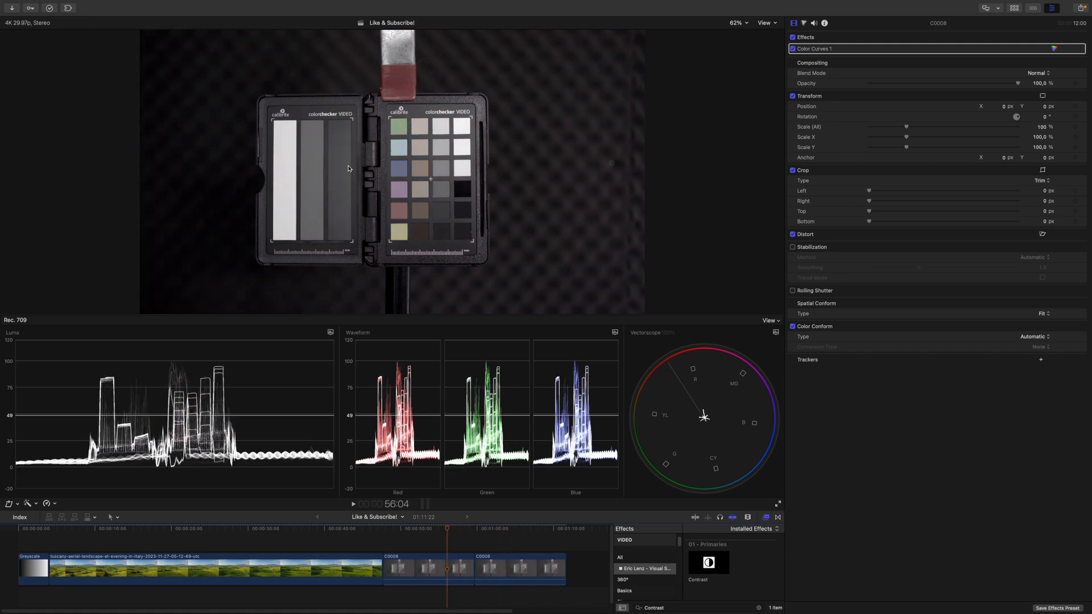